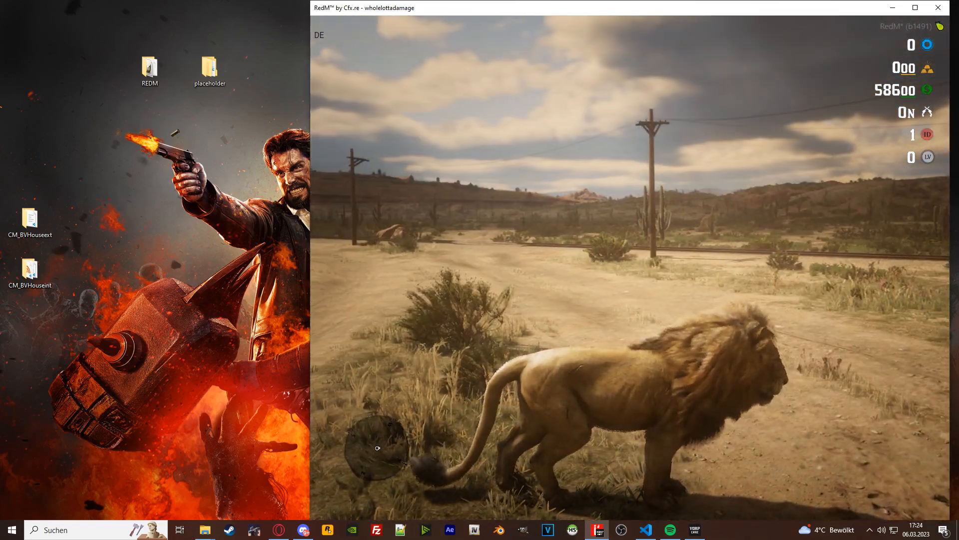
# Step: Open the C:\redM installation folder in File Explorer
pyautogui.click(11, 530)
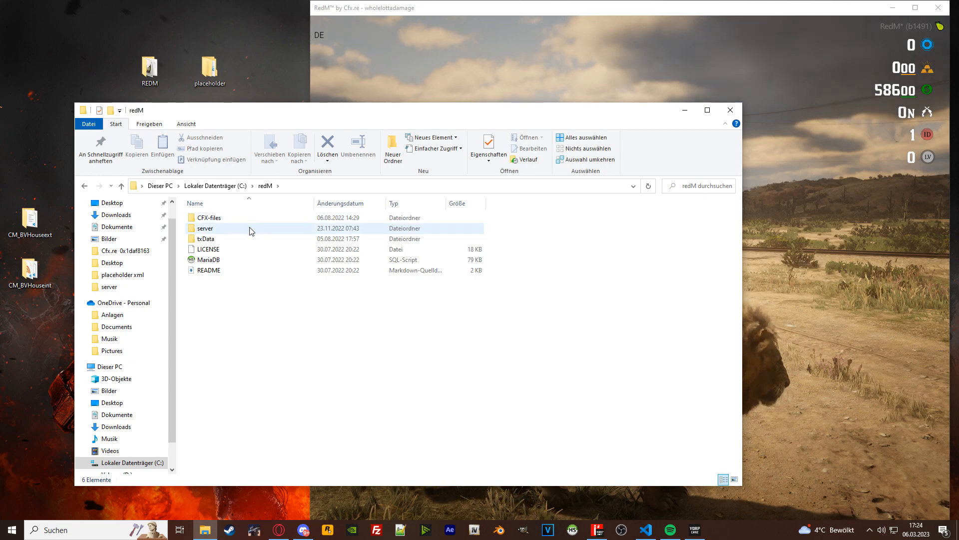
# Step: Open the server folder to reach resources.cfg
pyautogui.doubleClick(205, 228)
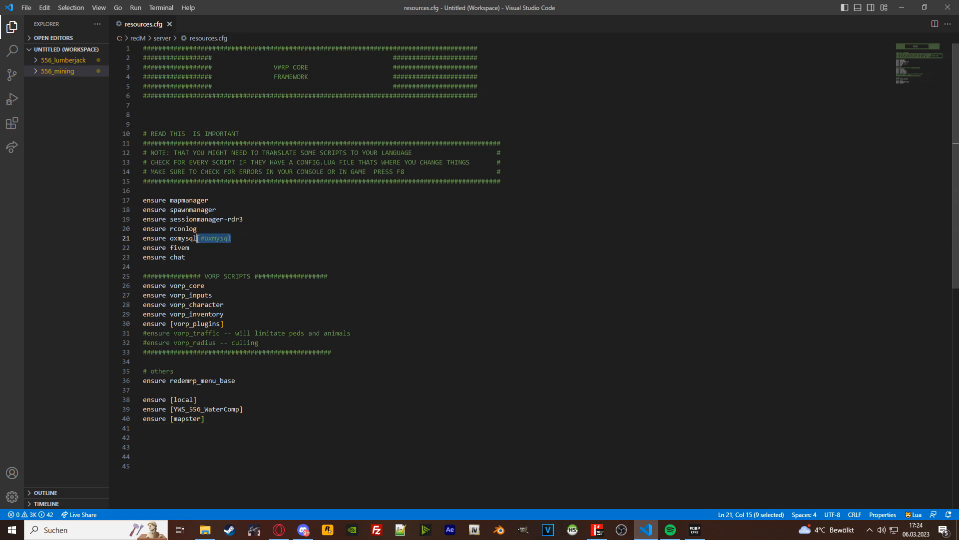
# Step: Delete the stray #oxmysql comment on line 21, then select the mapster entry on line 40
pyautogui.press('Delete')
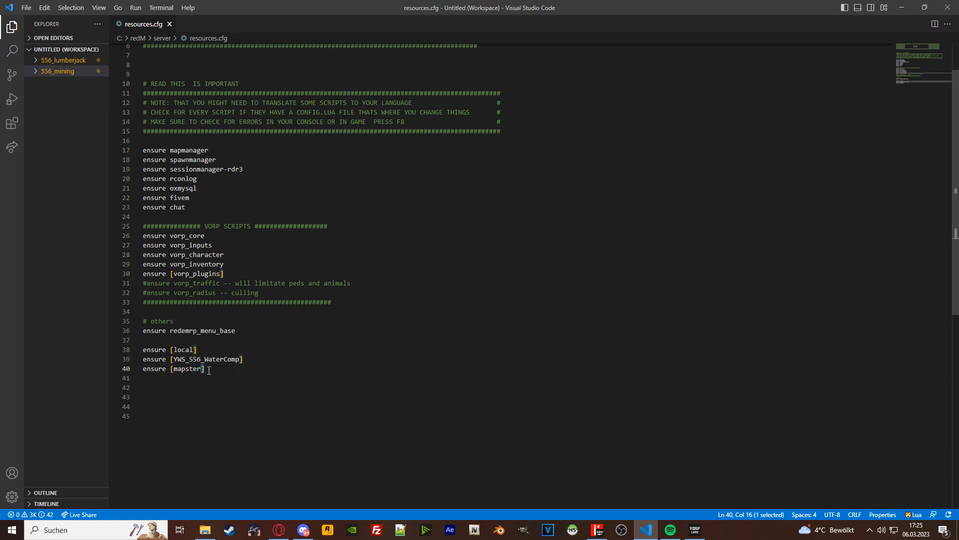
pyautogui.doubleClick(187, 369)
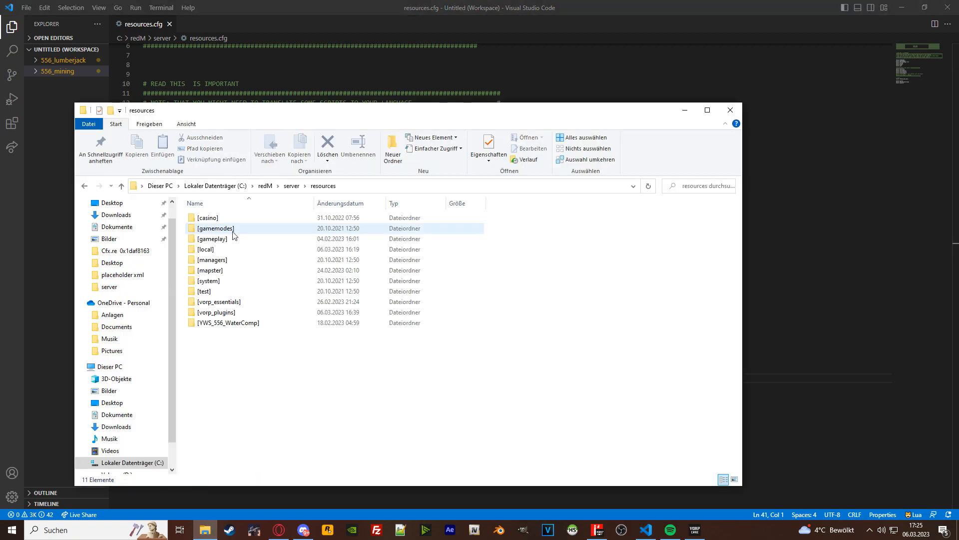
pyautogui.click(209, 270)
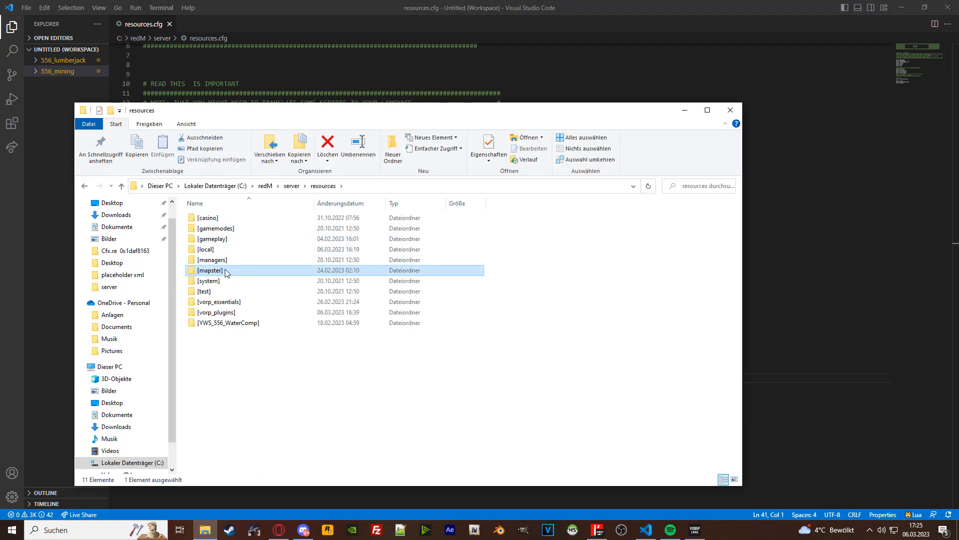
pyautogui.doubleClick(210, 270)
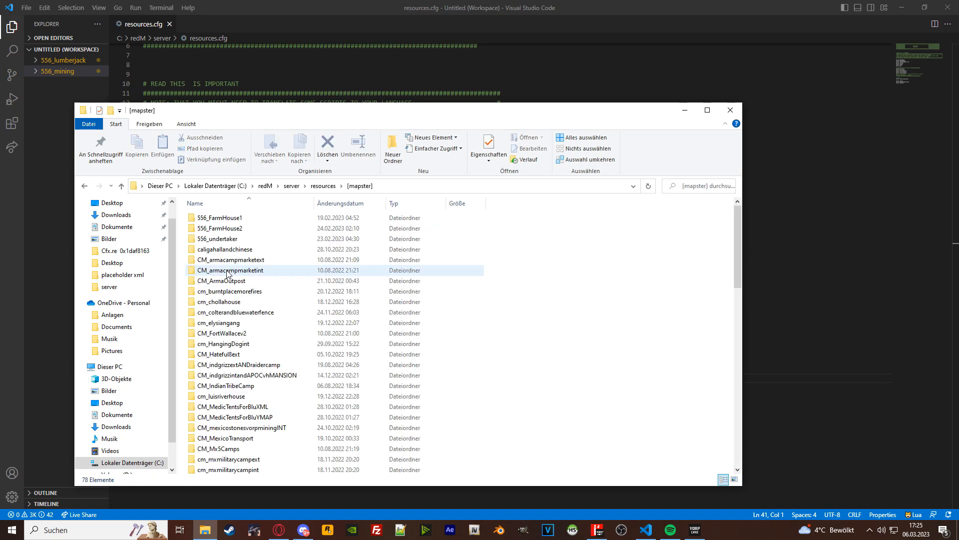
pyautogui.moveTo(227, 217); pyautogui.dragTo(303, 456)
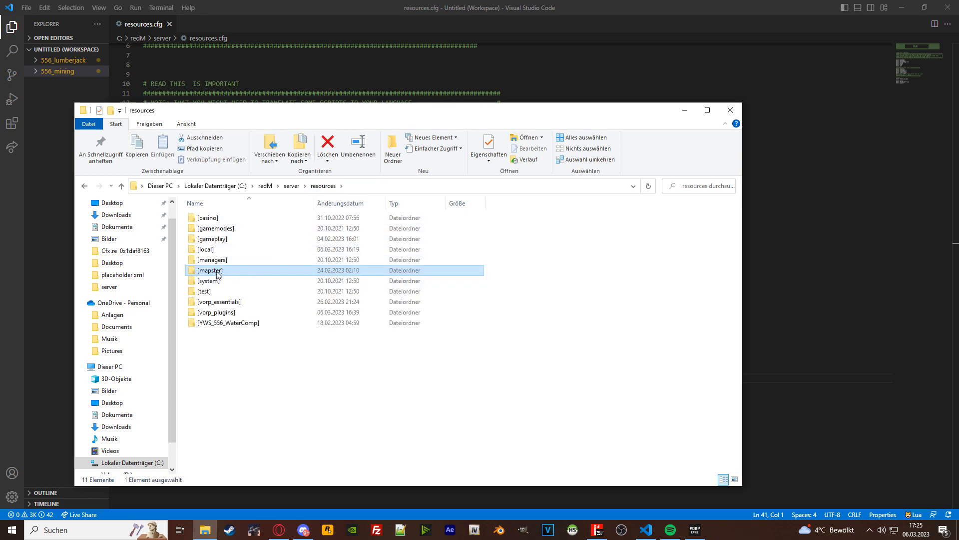
pyautogui.moveTo(210, 270)
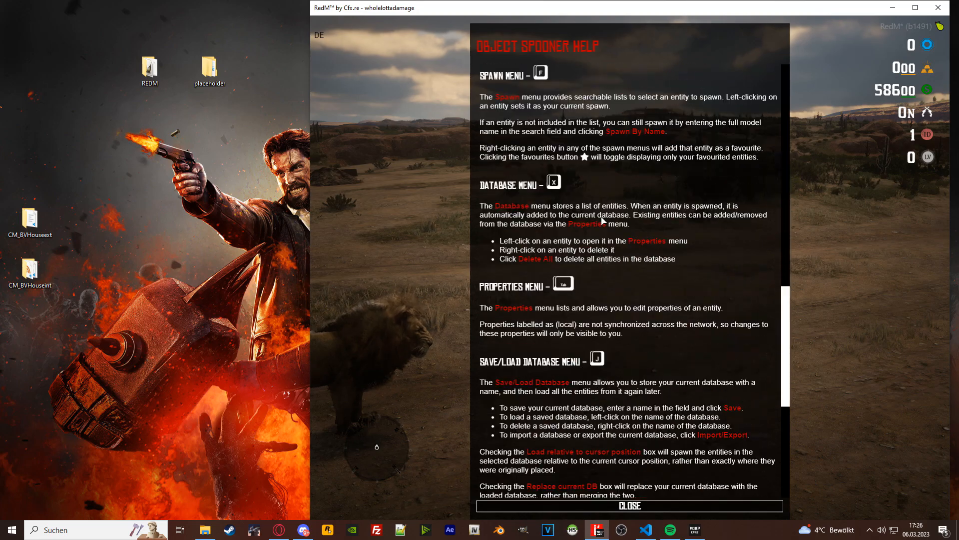
pyautogui.click(628, 505)
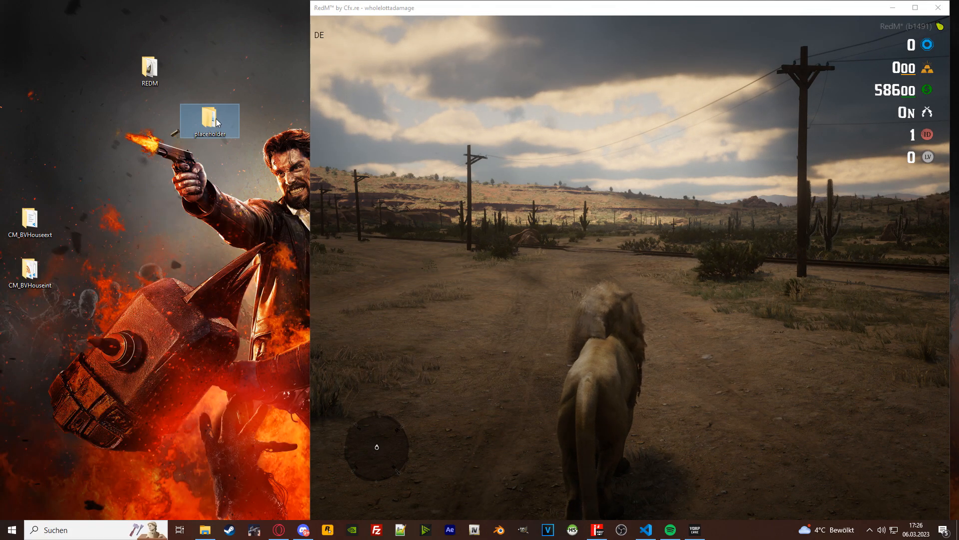
# Step: Open the desktop placeholder folder and its placeholder ymap subfolder
pyautogui.doubleClick(210, 120)
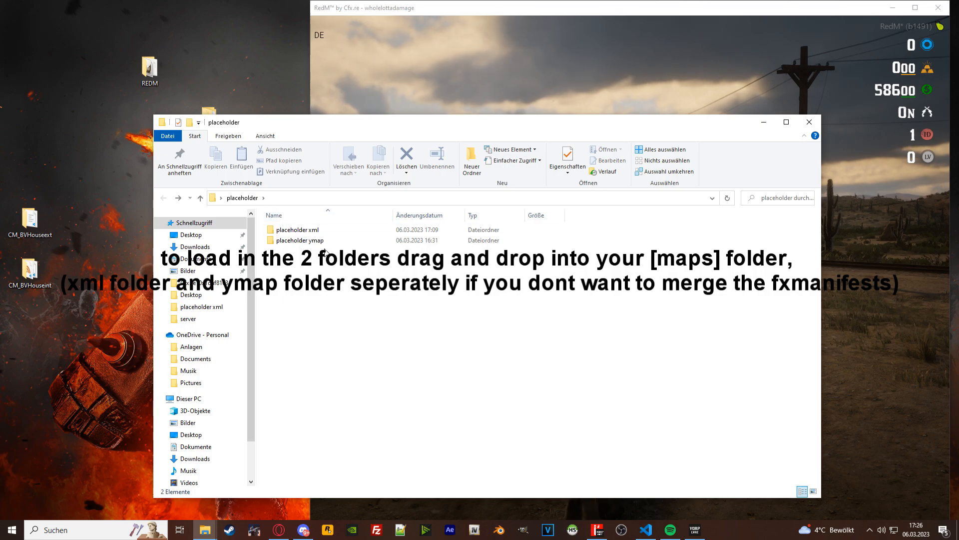
pyautogui.doubleClick(300, 239)
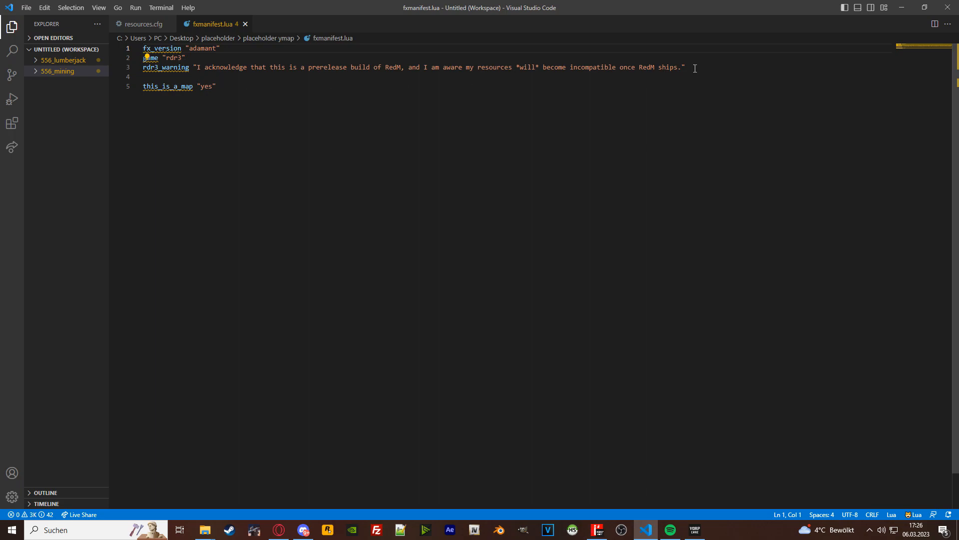
pyautogui.click(266, 67)
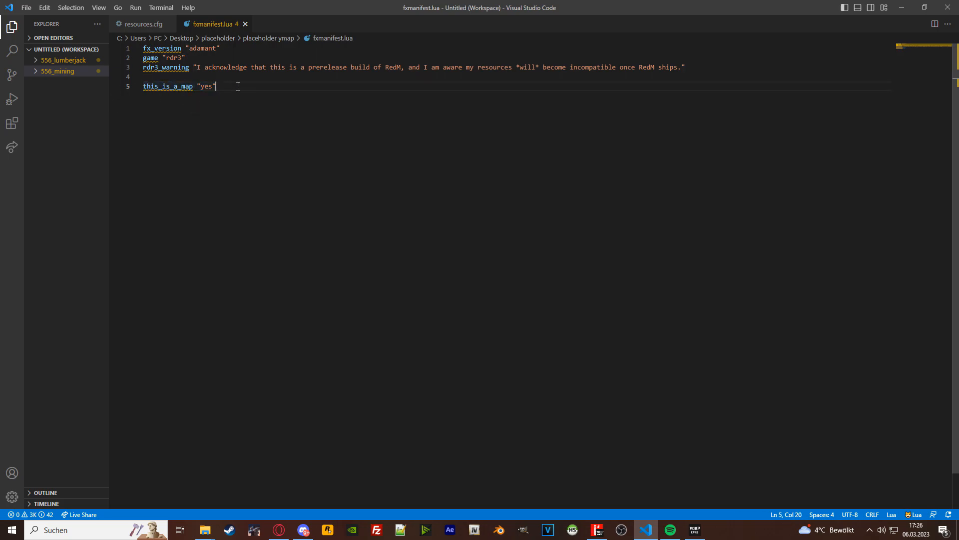
pyautogui.moveTo(245, 24)
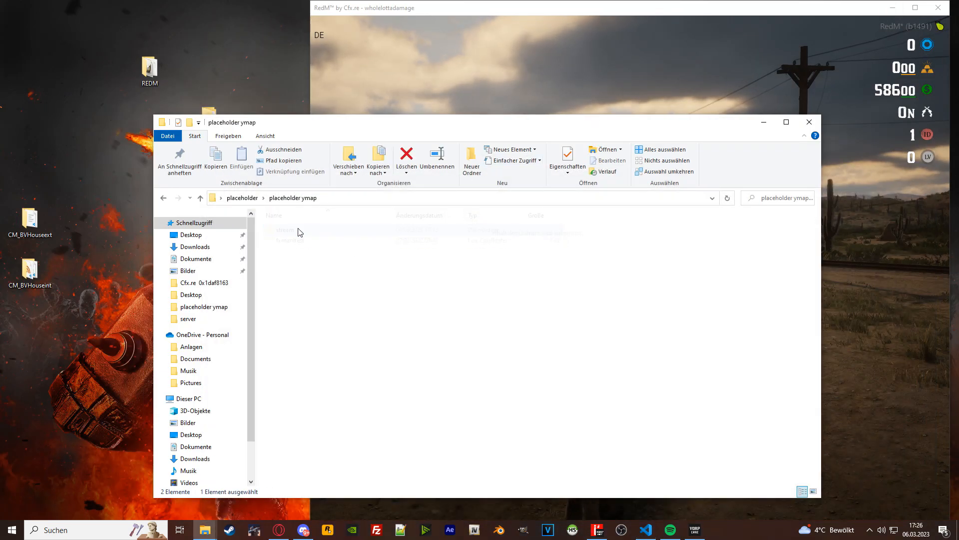
# Step: Inspect the placeholder ymap contents, go back, and open the placeholder xml folder
pyautogui.doubleClick(285, 230)
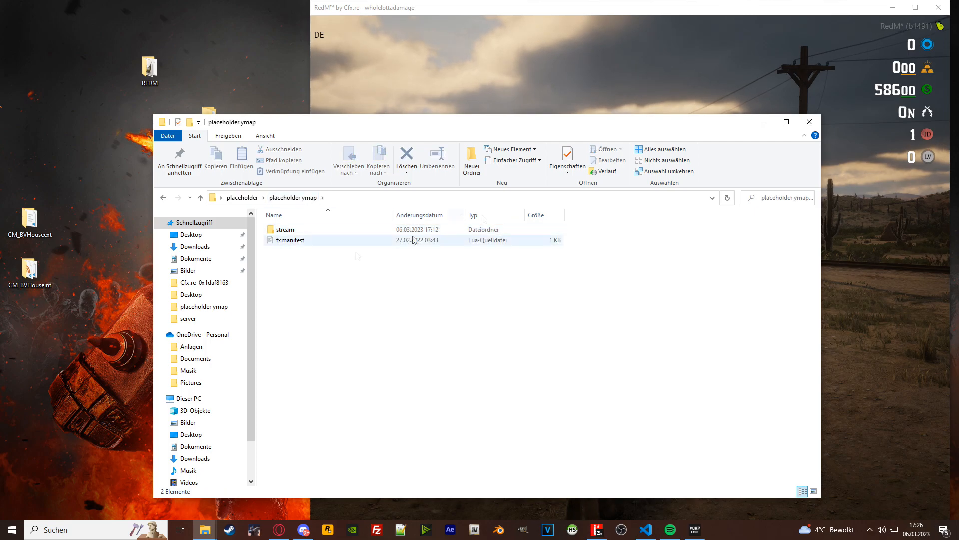
pyautogui.click(10, 529)
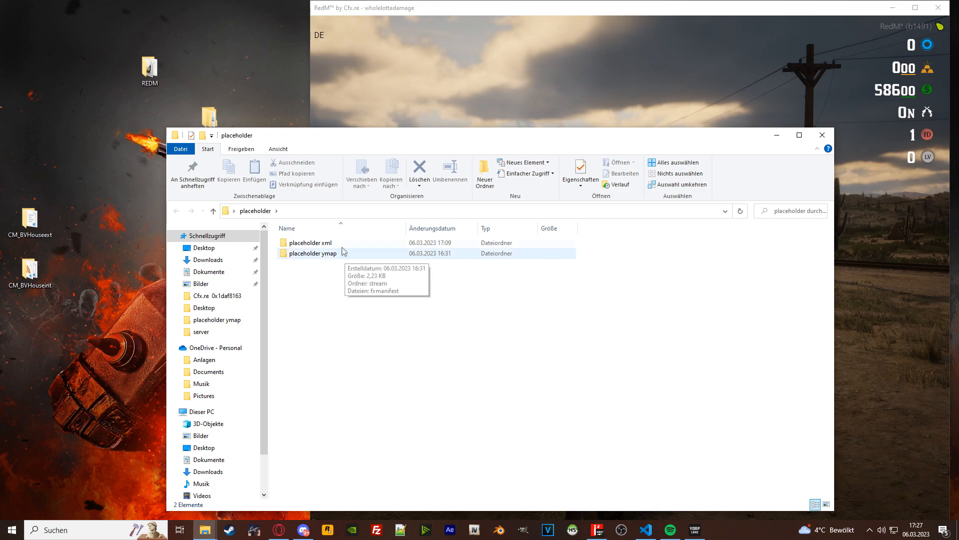
pyautogui.doubleClick(312, 242)
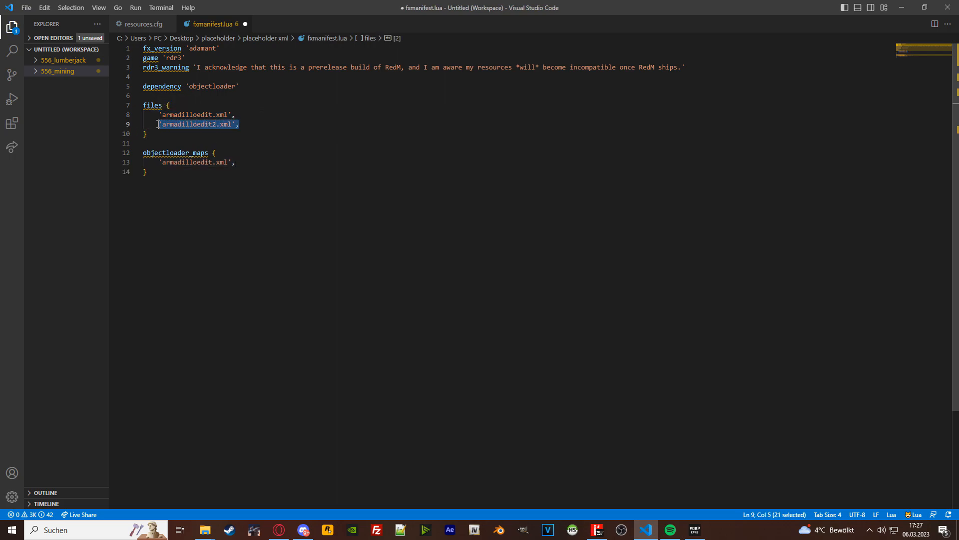
# Step: Remove the armadilloedit2.xml entry from the xml manifest and minimize the editor
pyautogui.write("'armadilloedit2.xml',")
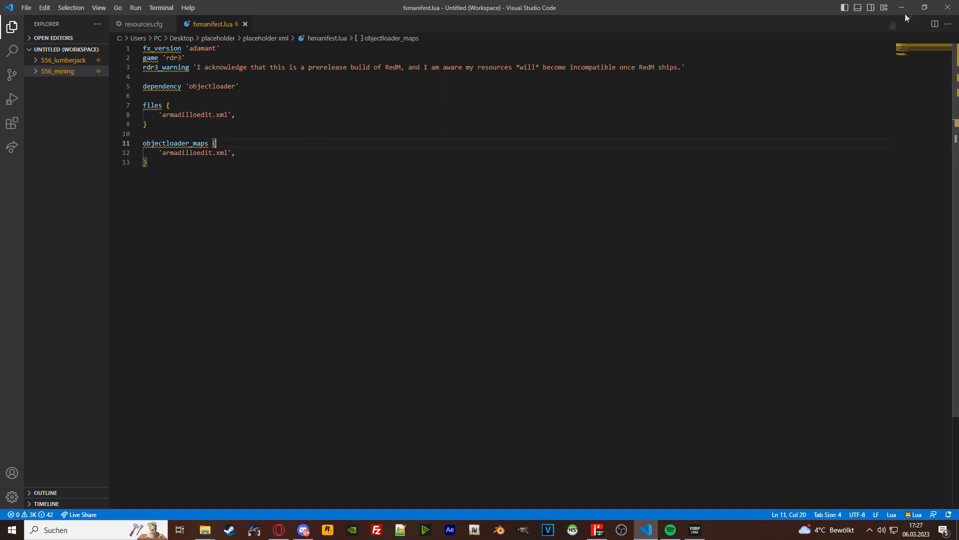
pyautogui.click(144, 23)
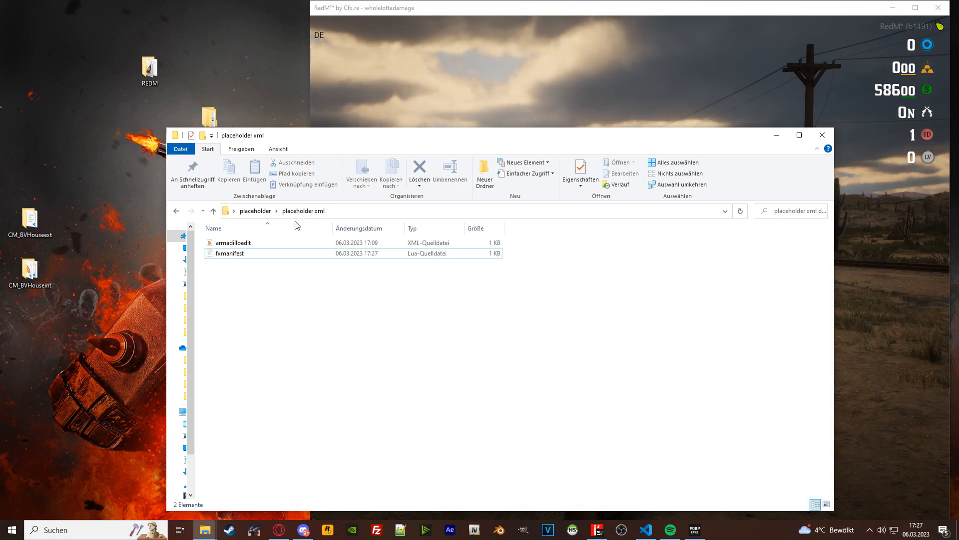
# Step: Navigate to placeholder ymap's stream folder and select armadillotable.ymap
pyautogui.click(233, 242)
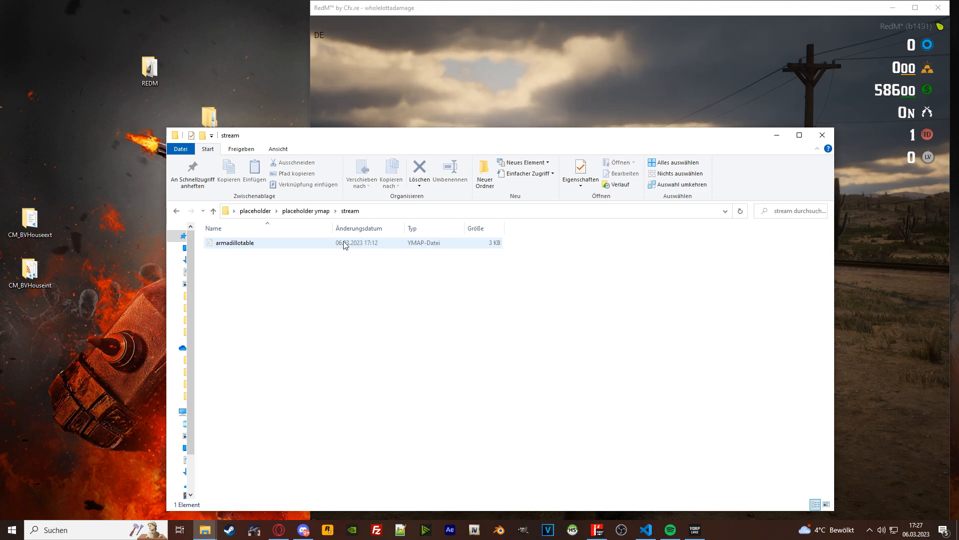
pyautogui.click(213, 210)
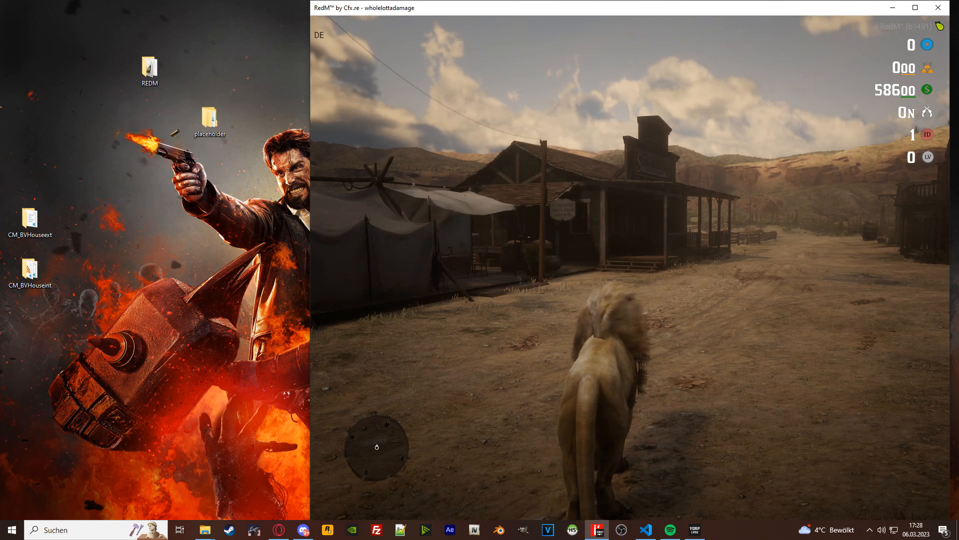
# Step: Restore the server resources window, move it aside, and select CM_BVHouseint on the desktop
pyautogui.click(11, 530)
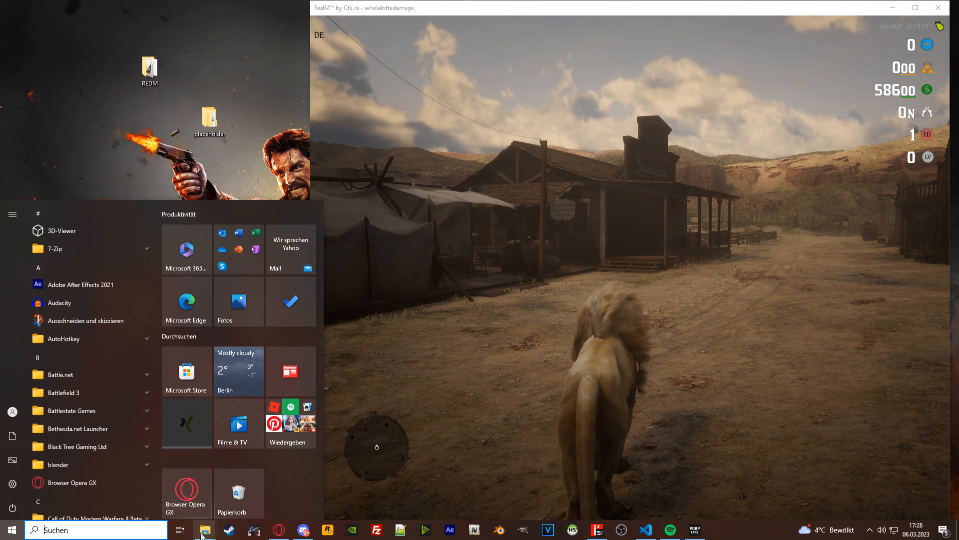
pyautogui.click(204, 530)
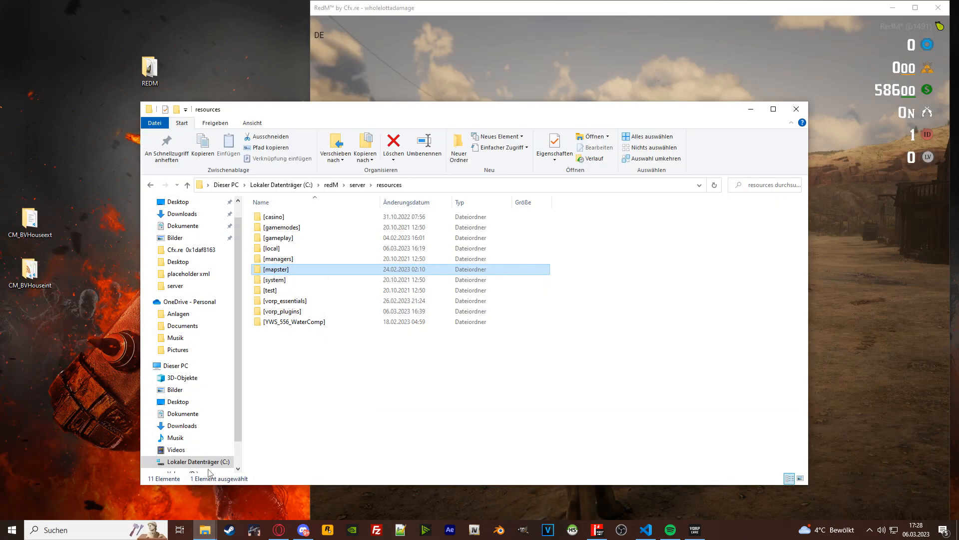
pyautogui.moveTo(429, 109); pyautogui.dragTo(490, 84)
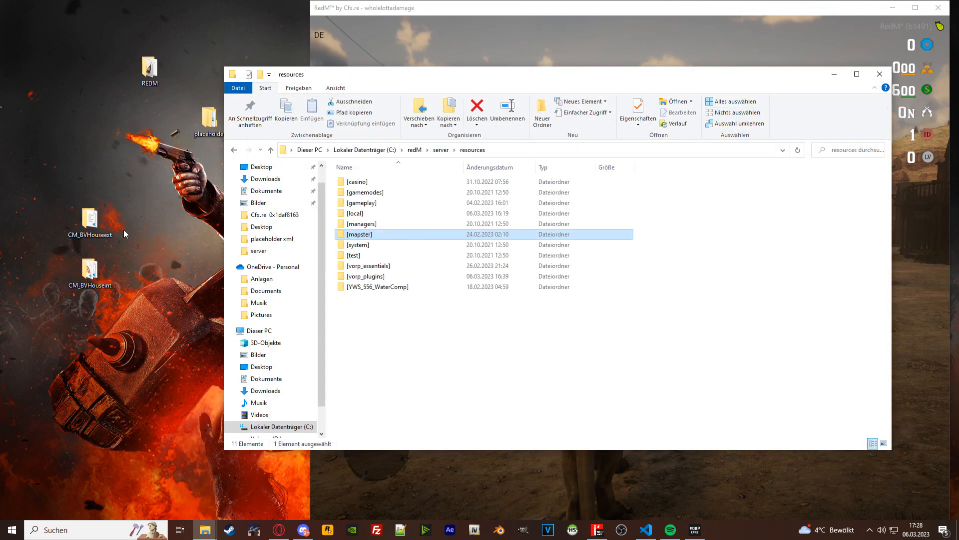
pyautogui.click(89, 272)
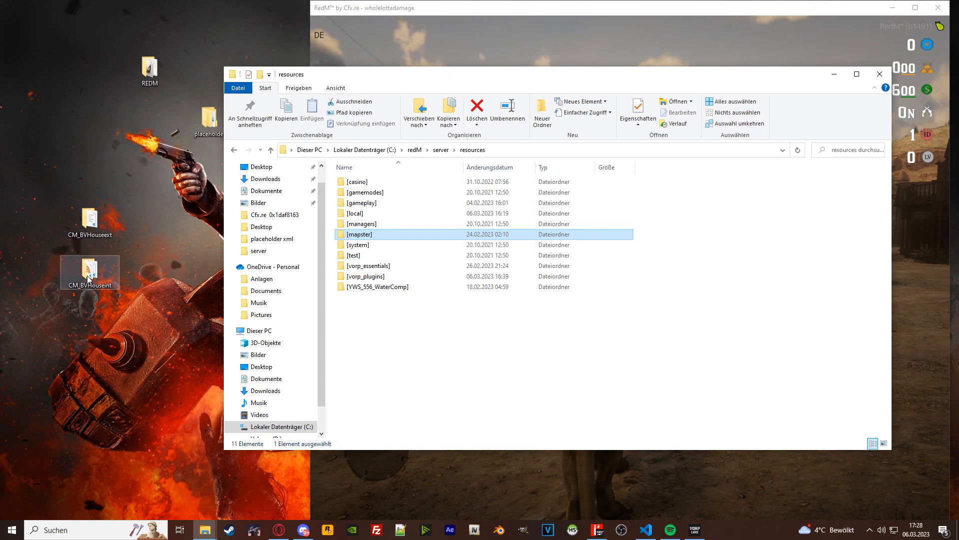
# Step: Open the CM_BVHouseint folder holding cm_bigvhouse and its fxmanifest
pyautogui.doubleClick(89, 272)
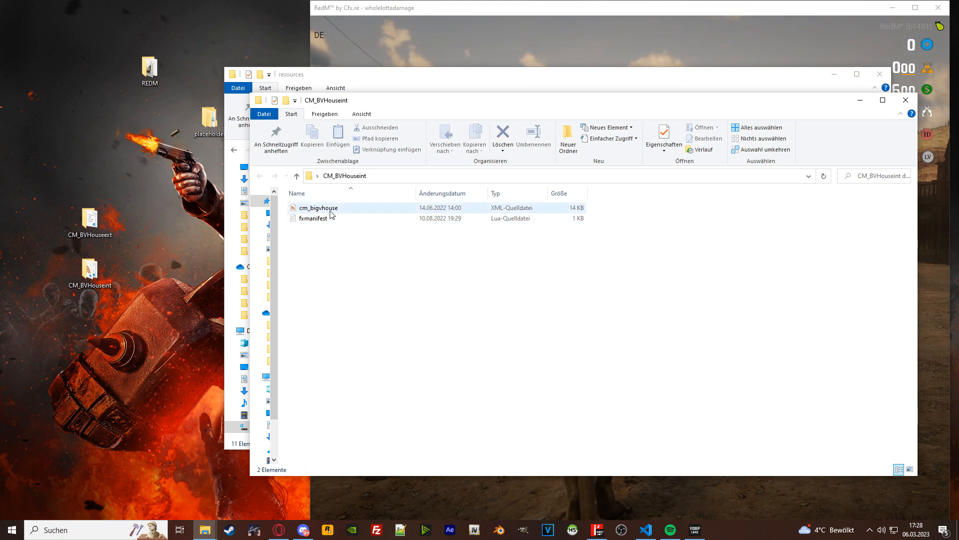
pyautogui.moveTo(318, 208)
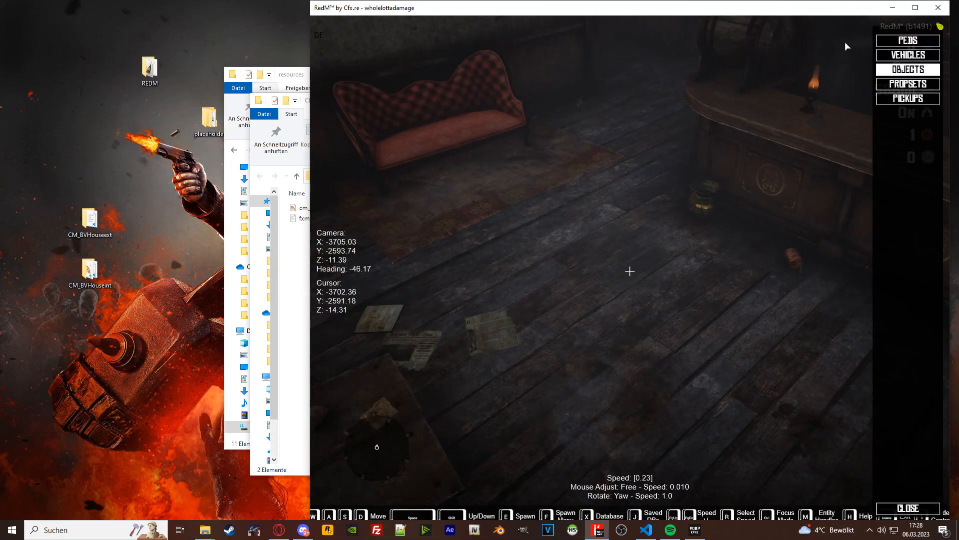
# Step: Search the spooner objects for 'xmas' and choose mp006_p_xmastree01x to spawn
pyautogui.click(908, 69)
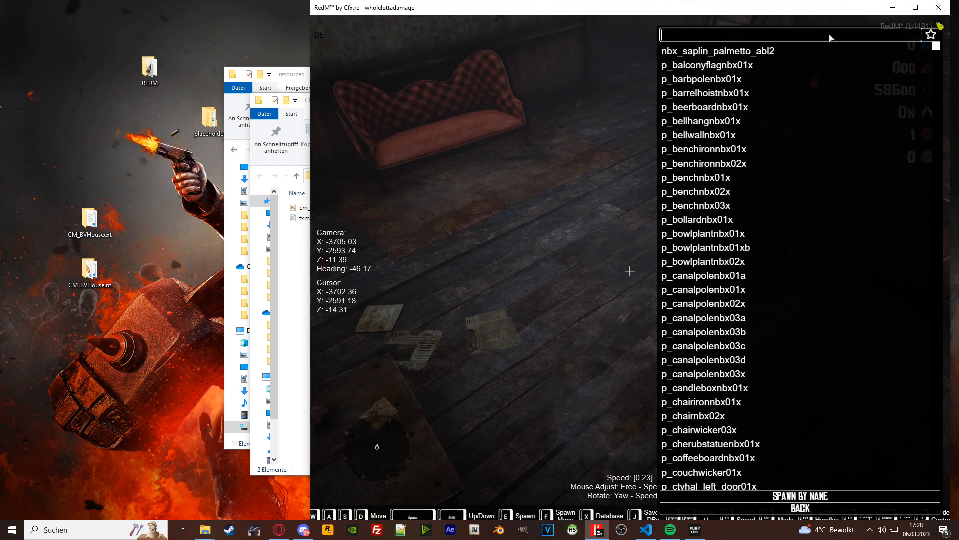
pyautogui.write('xmas')
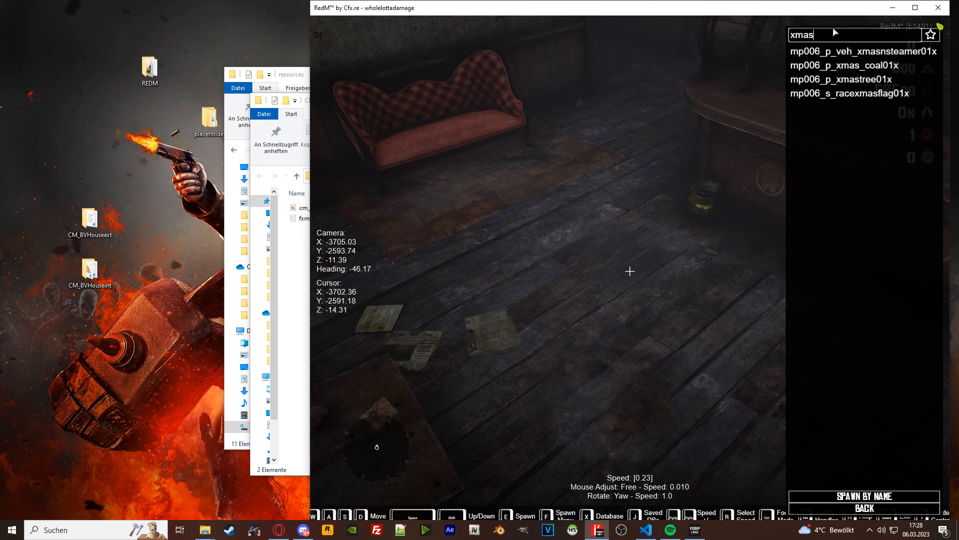
pyautogui.click(848, 79)
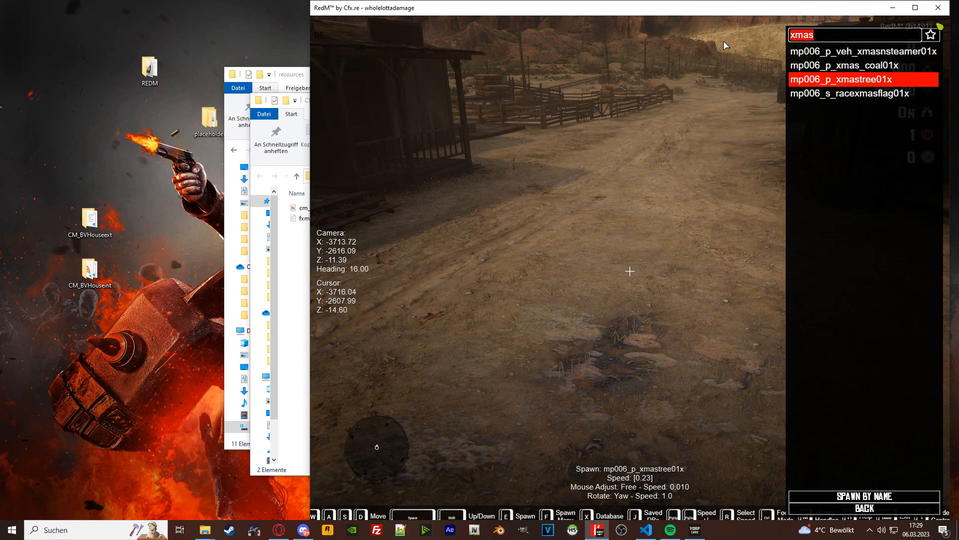
# Step: Search 'oak' and pick an angel oak tree model from the results
pyautogui.write('oak')
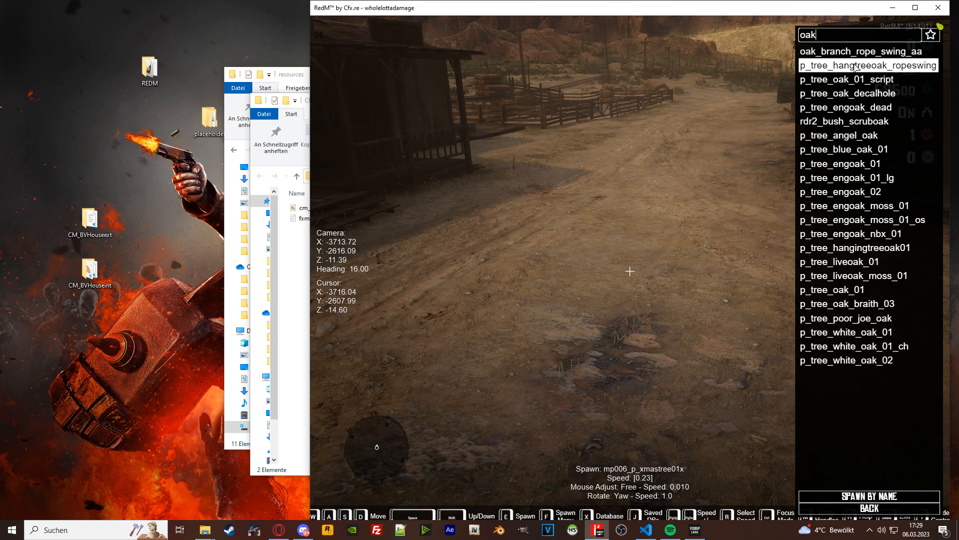
pyautogui.click(838, 135)
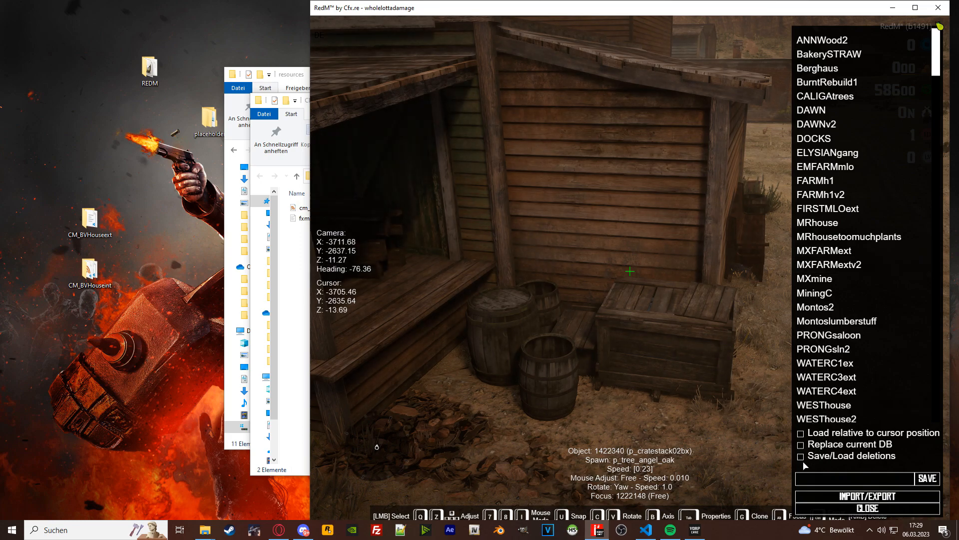
# Step: Enable 'Save/Load deletions' in the Spooner database menu
pyautogui.click(800, 456)
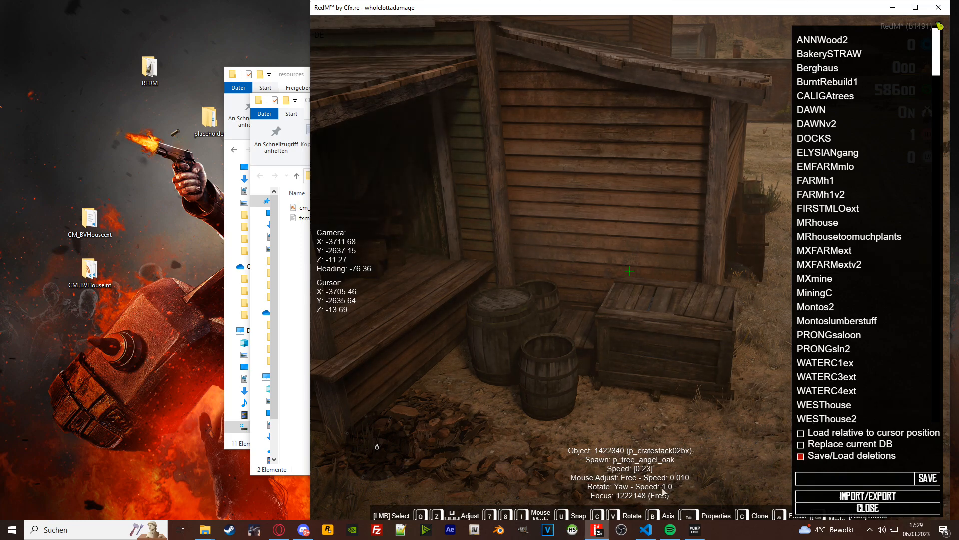
pyautogui.moveTo(807, 462)
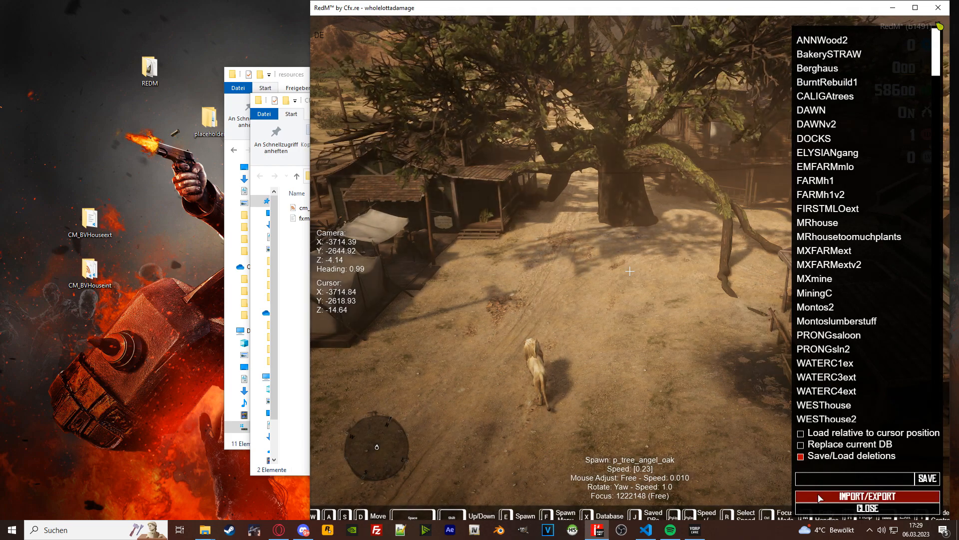
# Step: Export the map as Map Editor XML with the deleted objects and two trees, then close the window
pyautogui.click(867, 496)
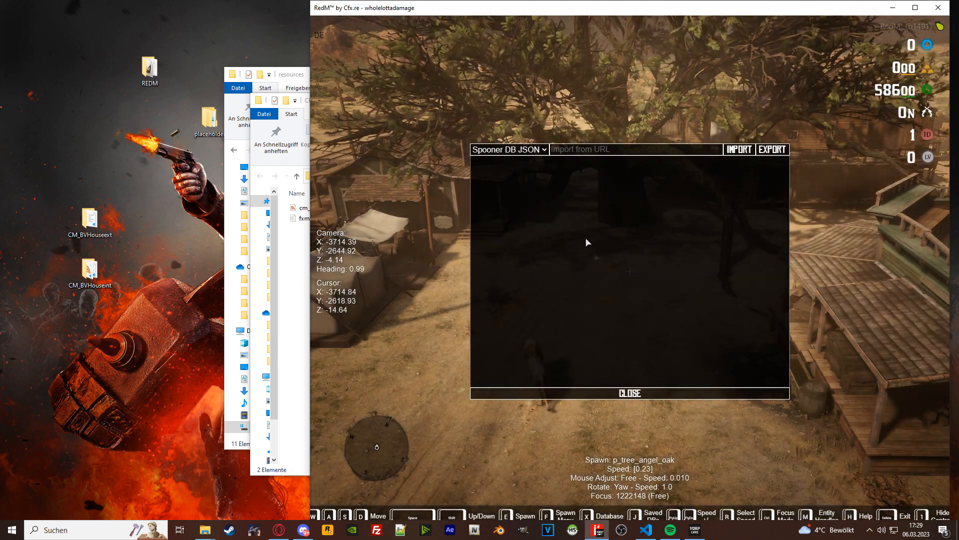
pyautogui.click(509, 149)
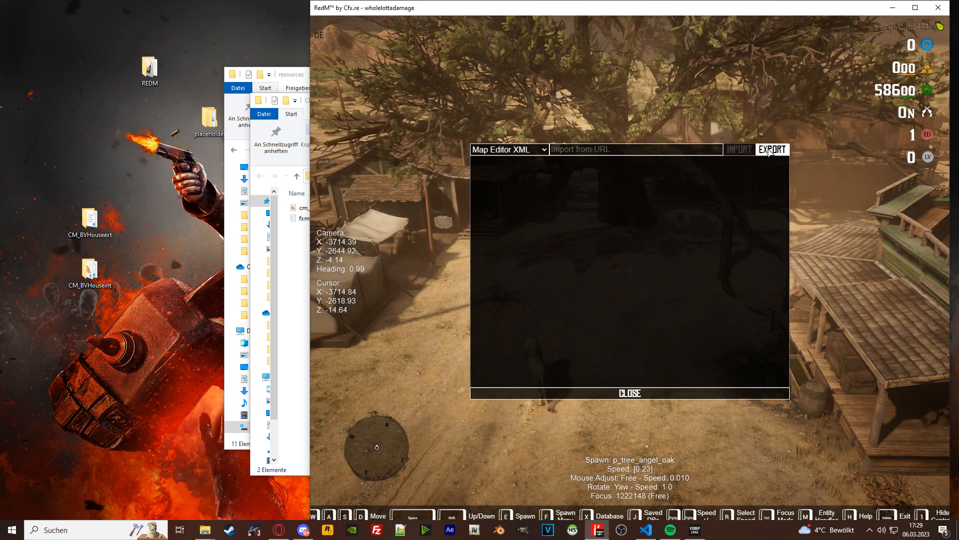
pyautogui.click(771, 149)
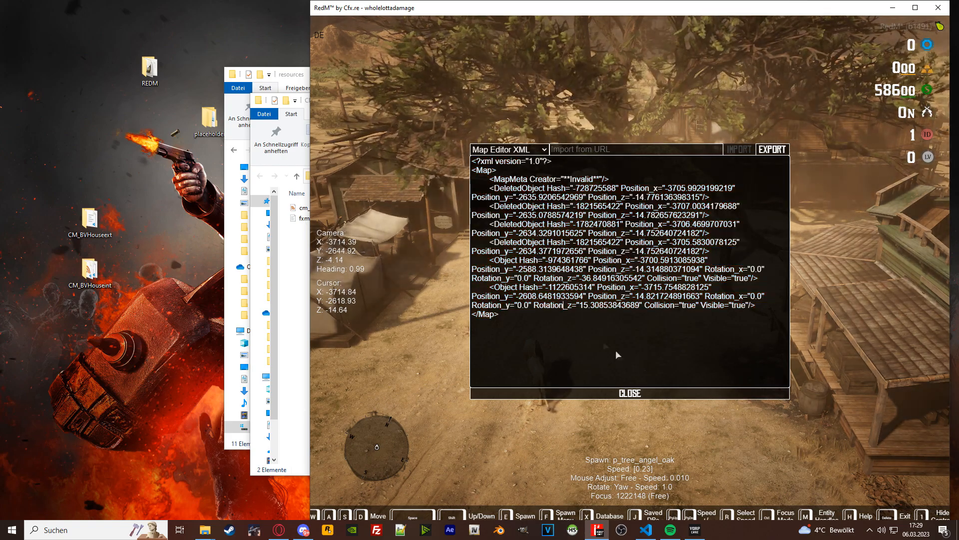
pyautogui.click(628, 393)
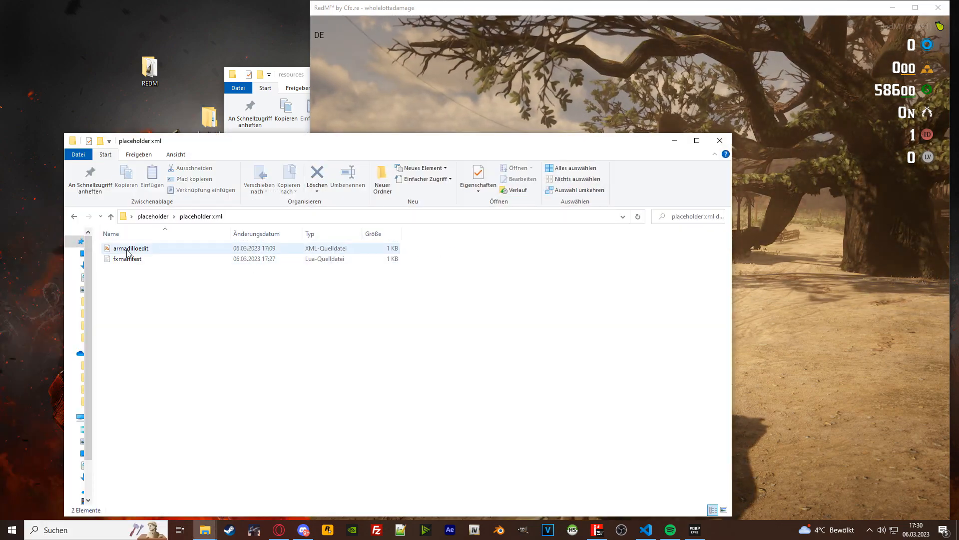
# Step: Open armadilloedit from the placeholder.xml folder in Notepad++
pyautogui.click(131, 248)
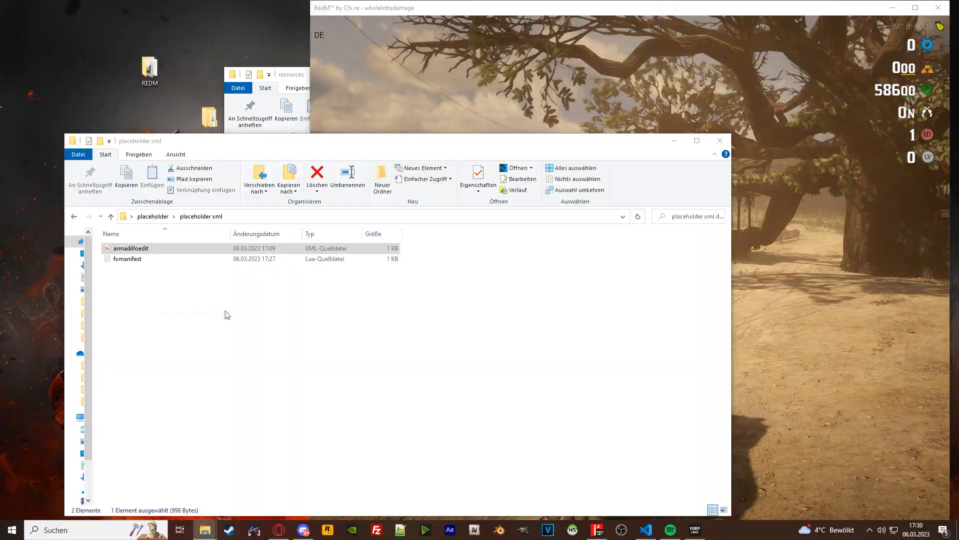
pyautogui.doubleClick(130, 247)
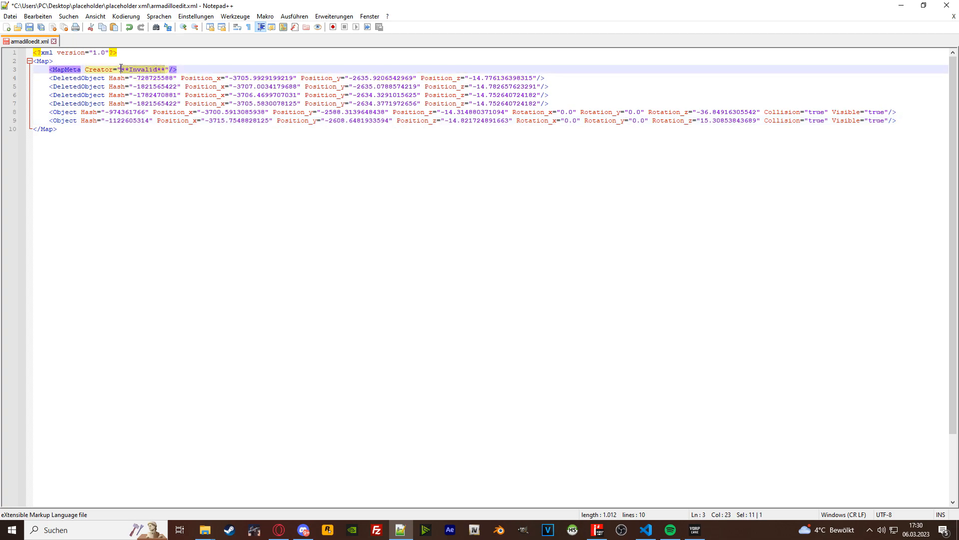
# Step: Set the map's Creator value to 'chaw' and save the XML file
pyautogui.write('chaw')
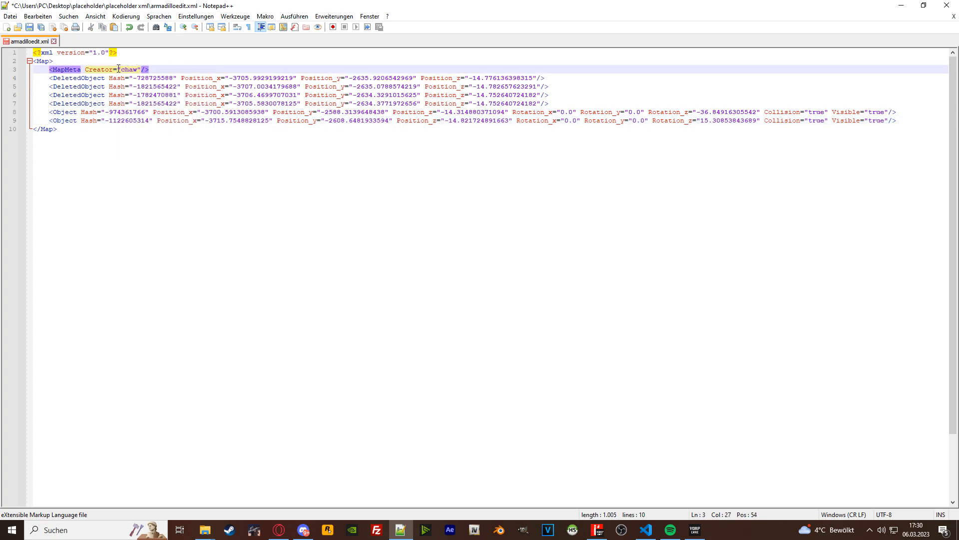
pyautogui.press('ctrl+s')
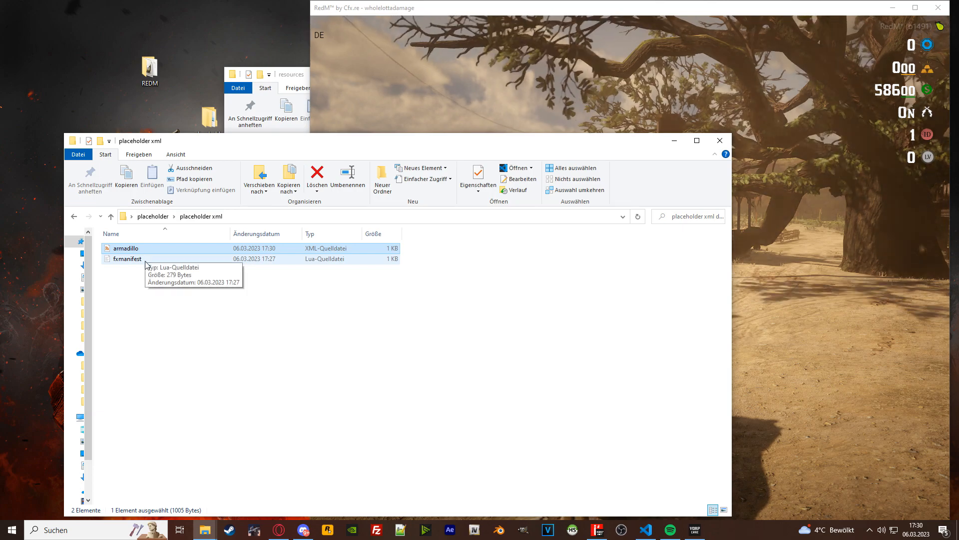
# Step: Navigate up to placeholder and into the placeholder ymap stream folder holding armadillotable
pyautogui.click(144, 269)
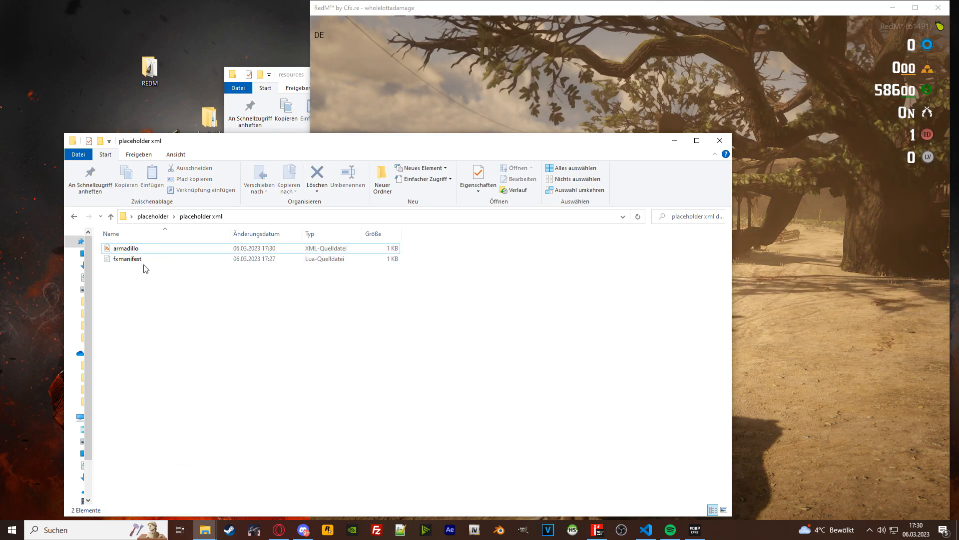
pyautogui.click(646, 530)
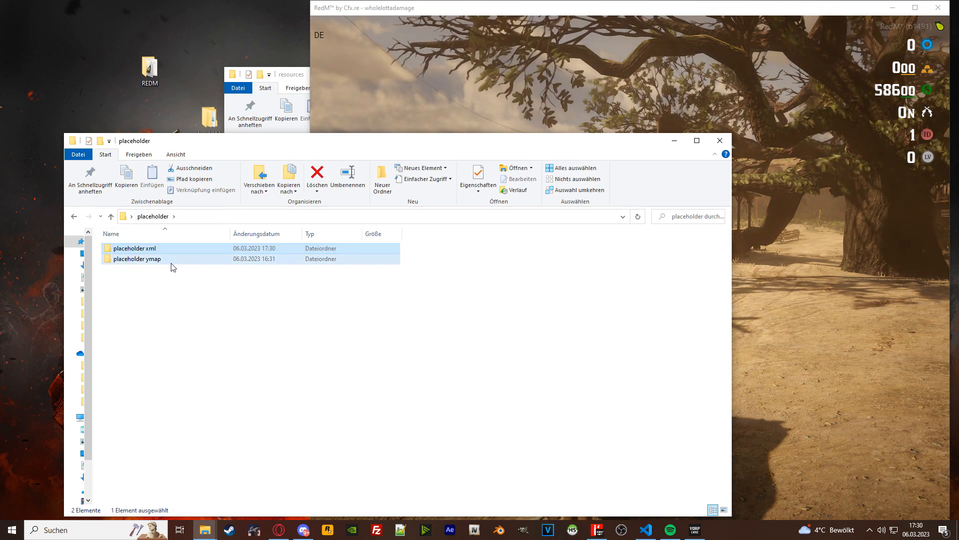
pyautogui.doubleClick(137, 258)
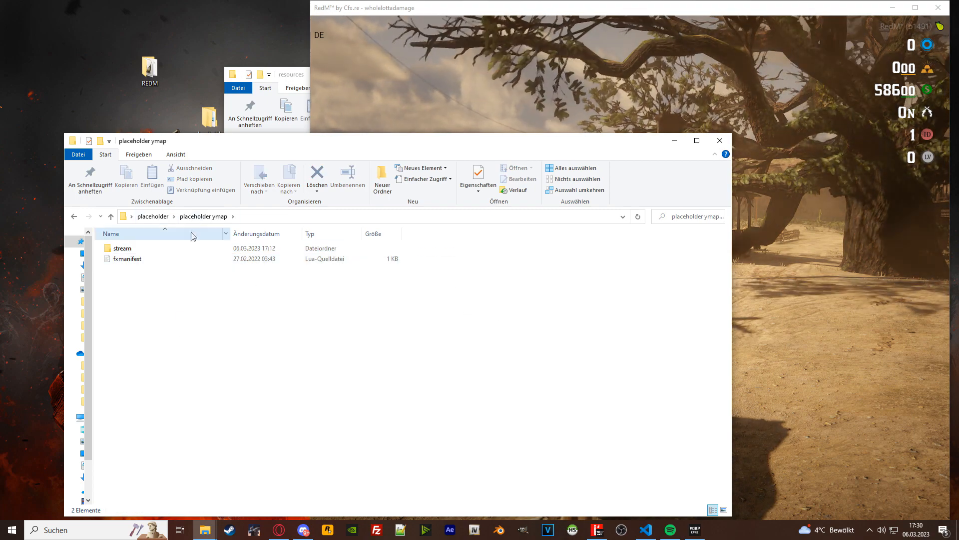
pyautogui.doubleClick(122, 247)
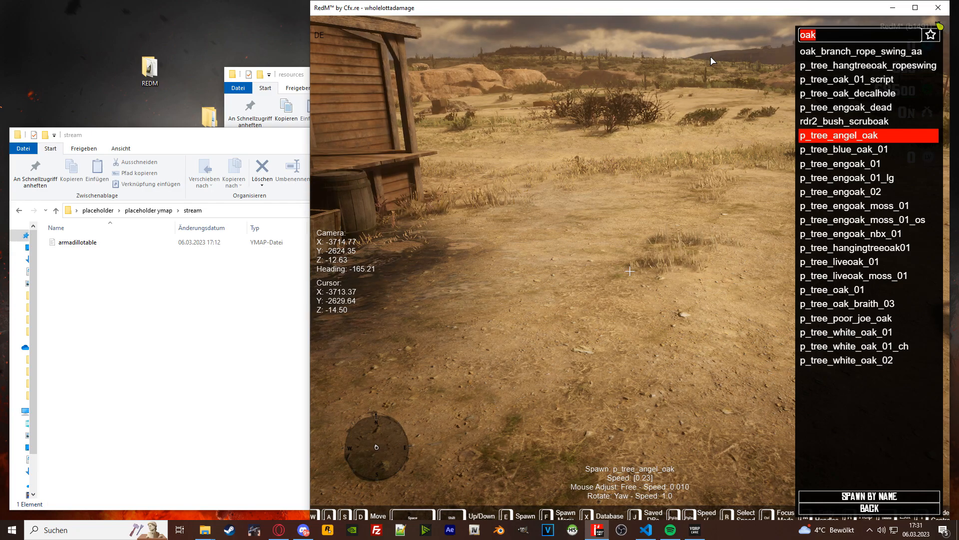
# Step: Spawn a p_tablehob1x table and an s_whiskeyempty01x bottle, then bring up import/export
pyautogui.write('table')
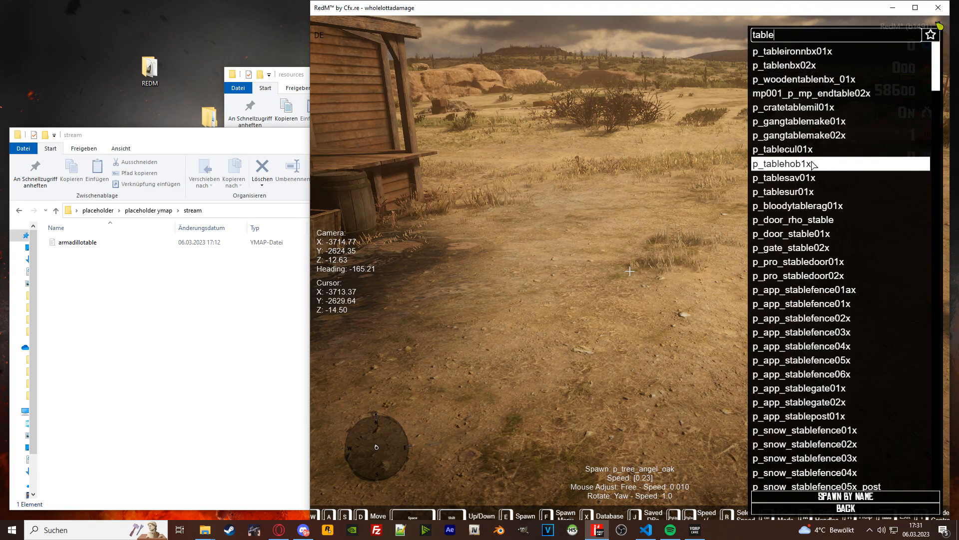
pyautogui.click(798, 163)
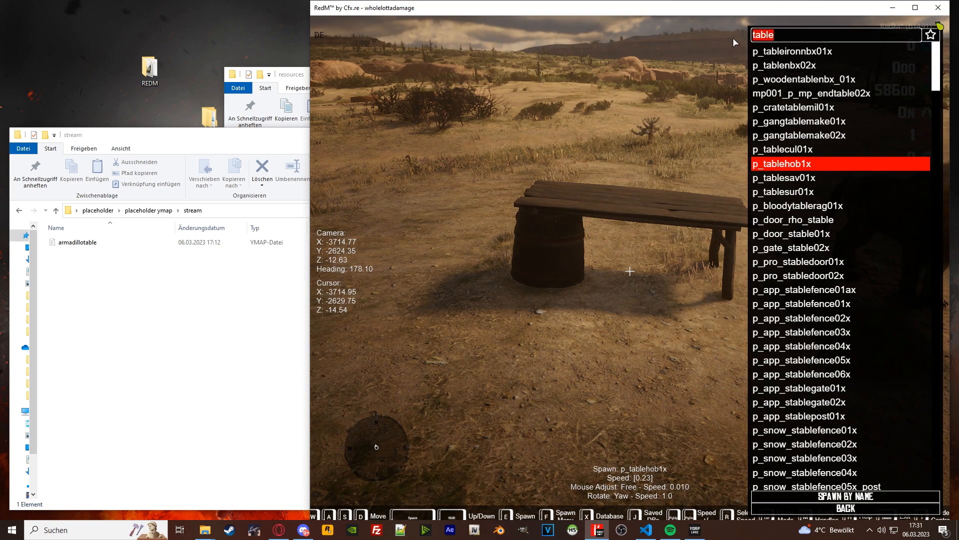
pyautogui.write('whisk')
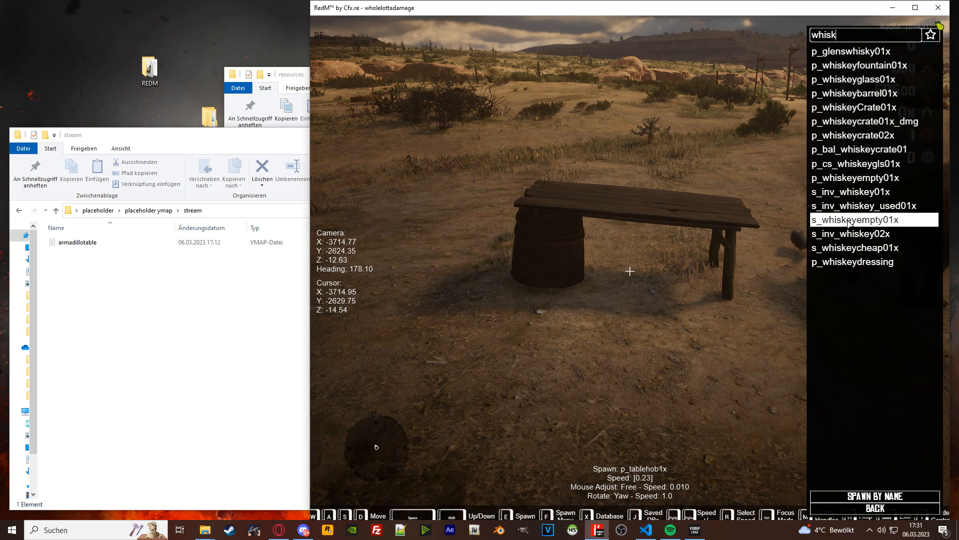
pyautogui.click(850, 219)
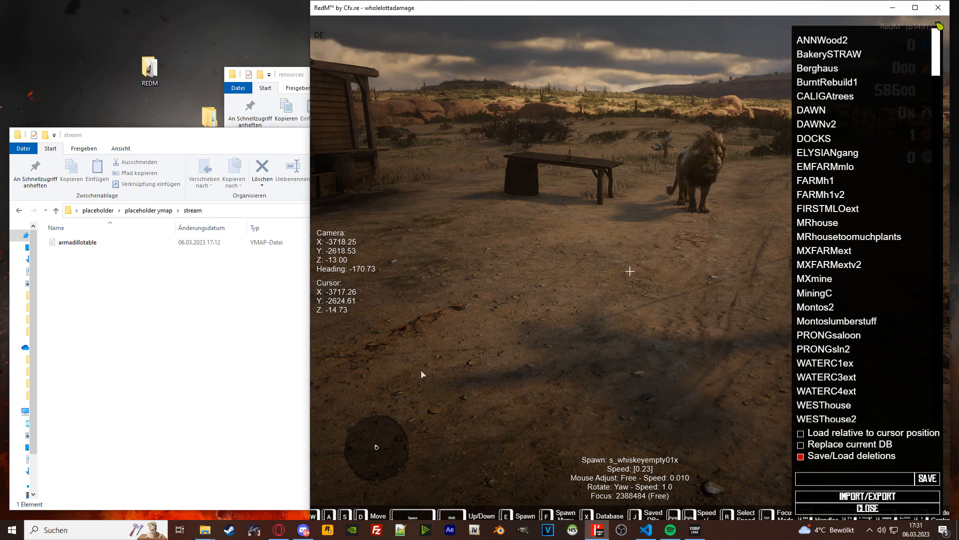
pyautogui.click(867, 496)
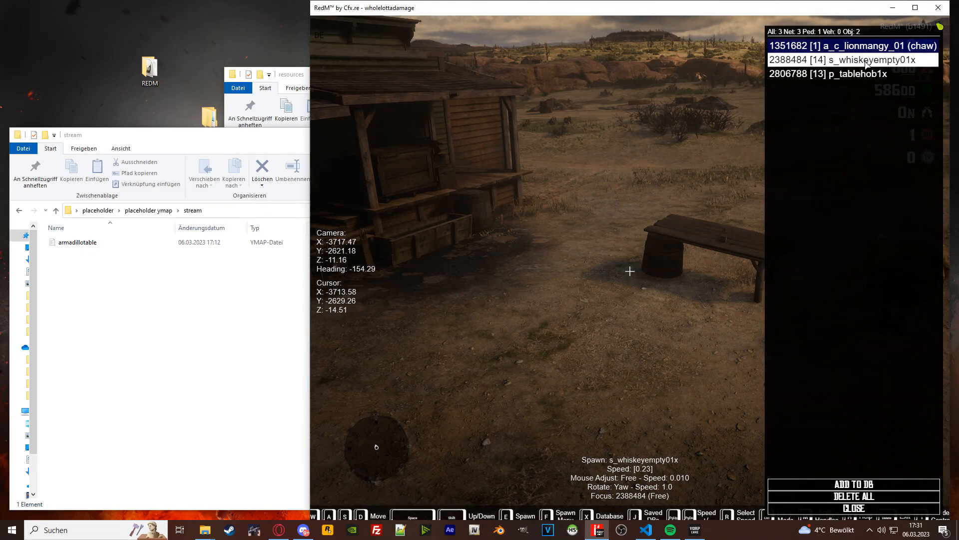
pyautogui.moveTo(853, 508)
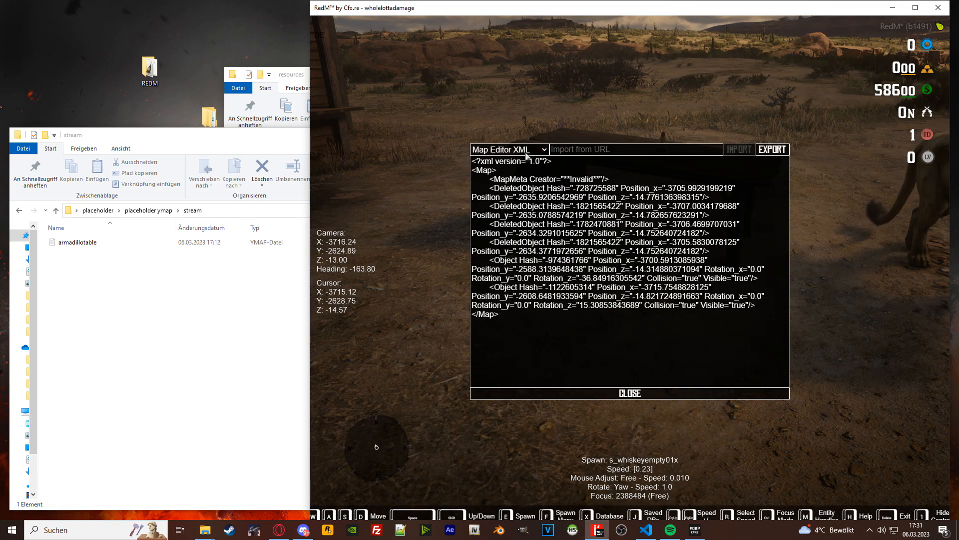
# Step: Switch the export format to Ymap and select the table and whiskey output for copying
pyautogui.click(508, 149)
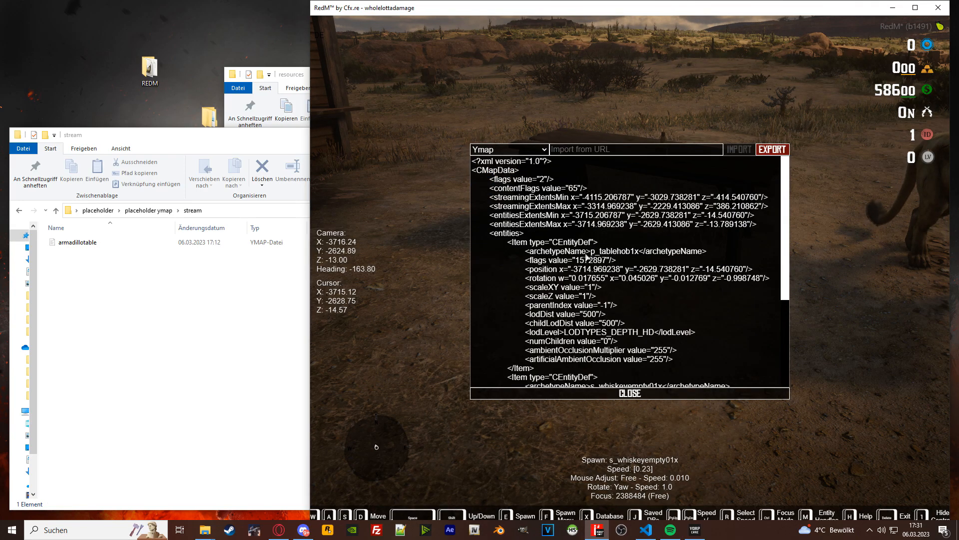
pyautogui.scroll(-3)
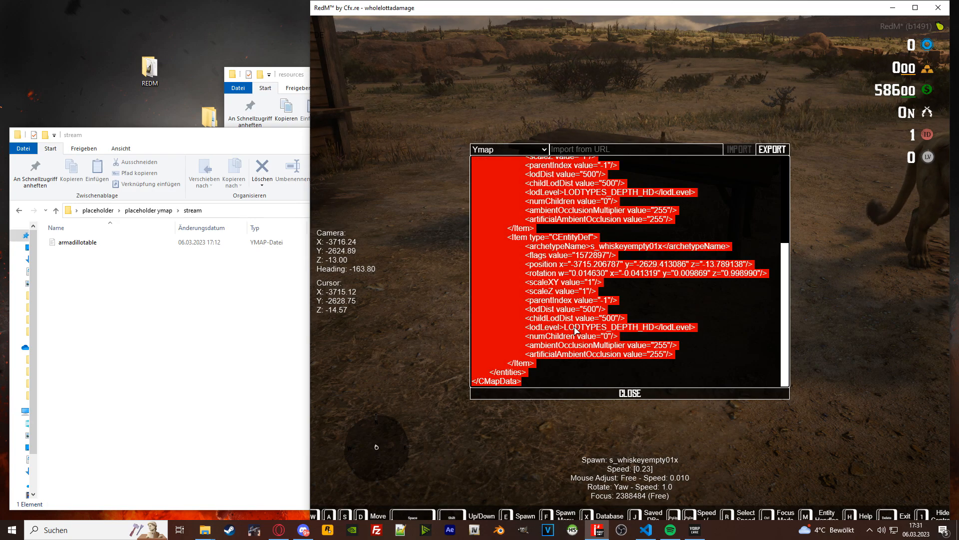
pyautogui.click(629, 391)
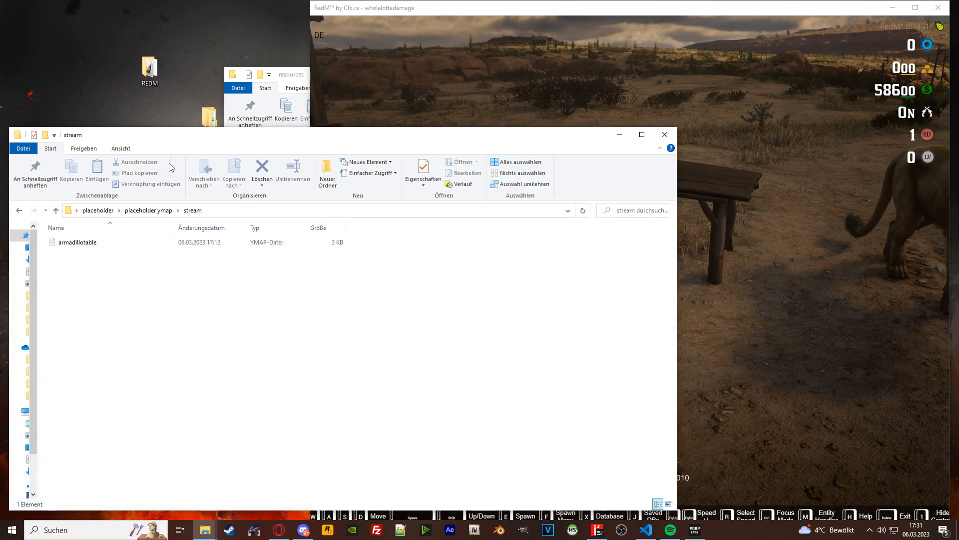
# Step: Rename armadillotable to 'whatever' and open the YMAP file in Notepad++
pyautogui.click(292, 168)
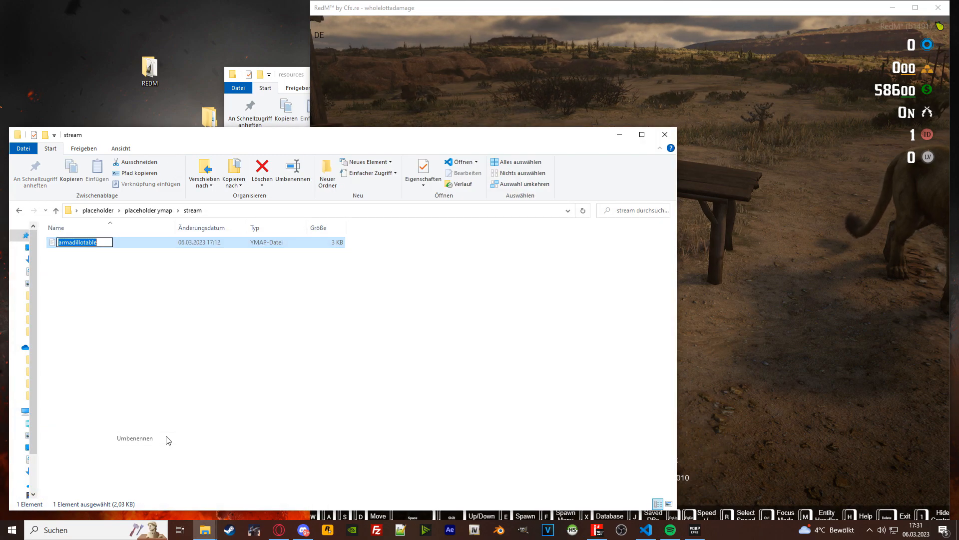
pyautogui.write('whatever')
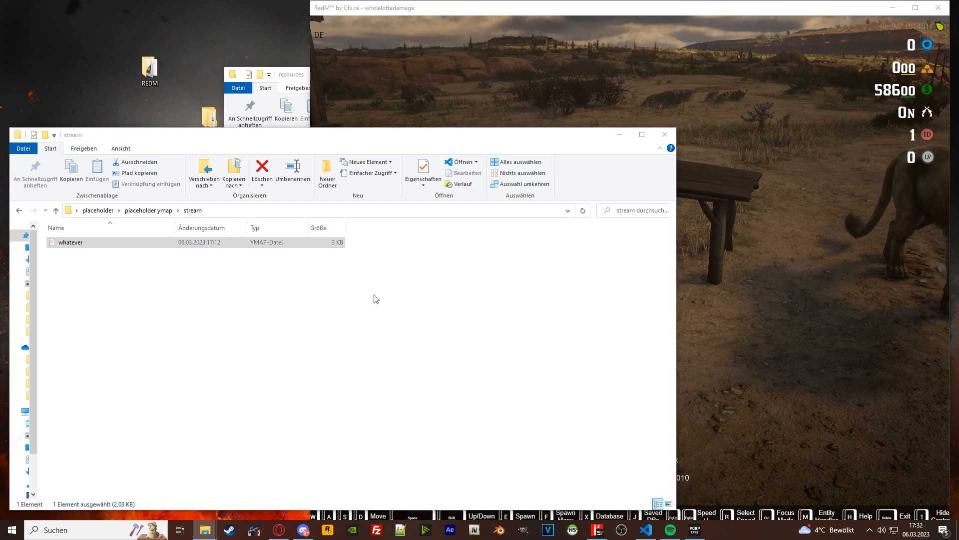
pyautogui.doubleClick(70, 241)
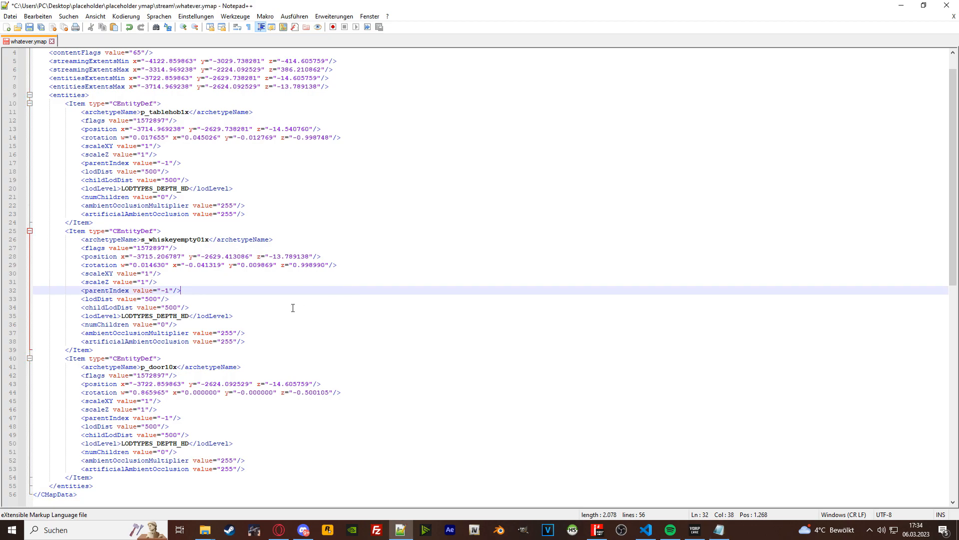
# Step: Set the p_door10x flags value to 1572865, save, and close RedM's export window
pyautogui.doubleClick(156, 350)
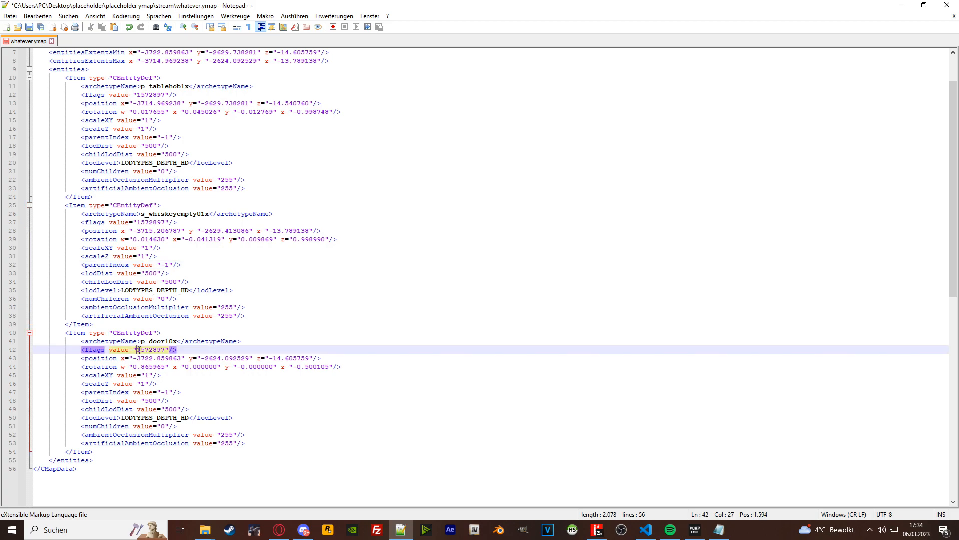
pyautogui.write('1572865')
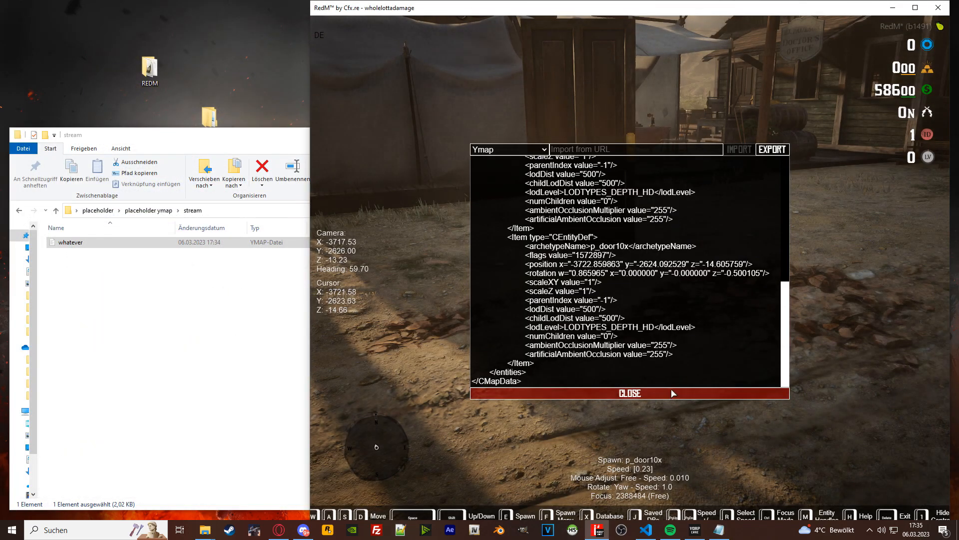
pyautogui.click(629, 392)
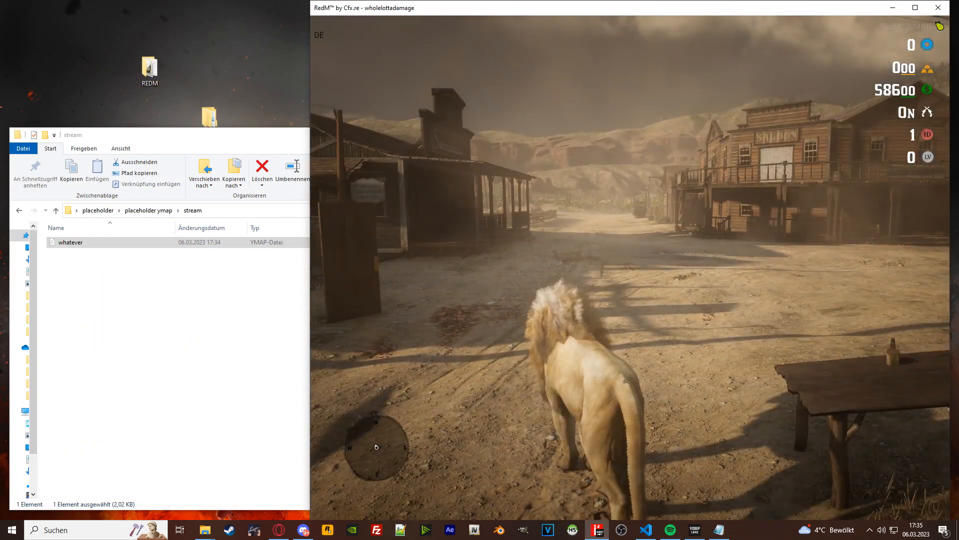